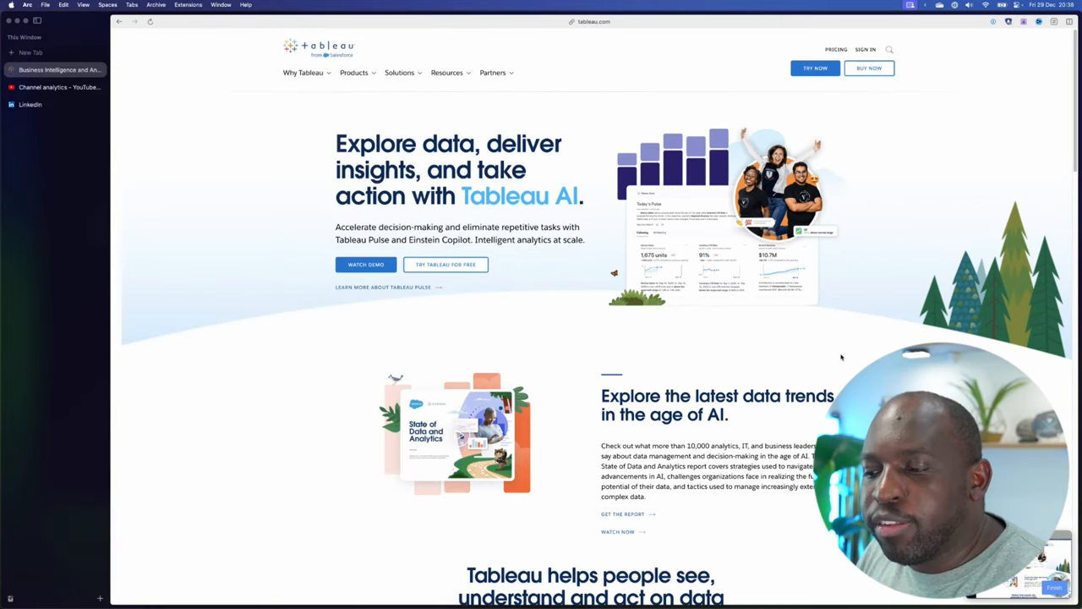
Reach the Get Started button and go to the Tableau Pulse Beta request form
scroll(down, 3)
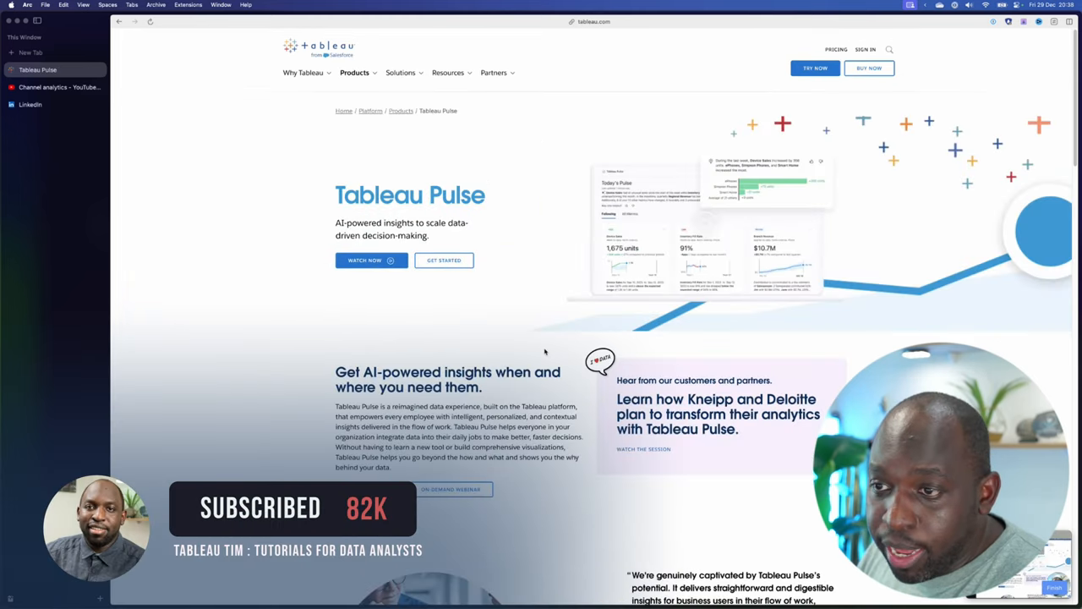
scroll(down, 3)
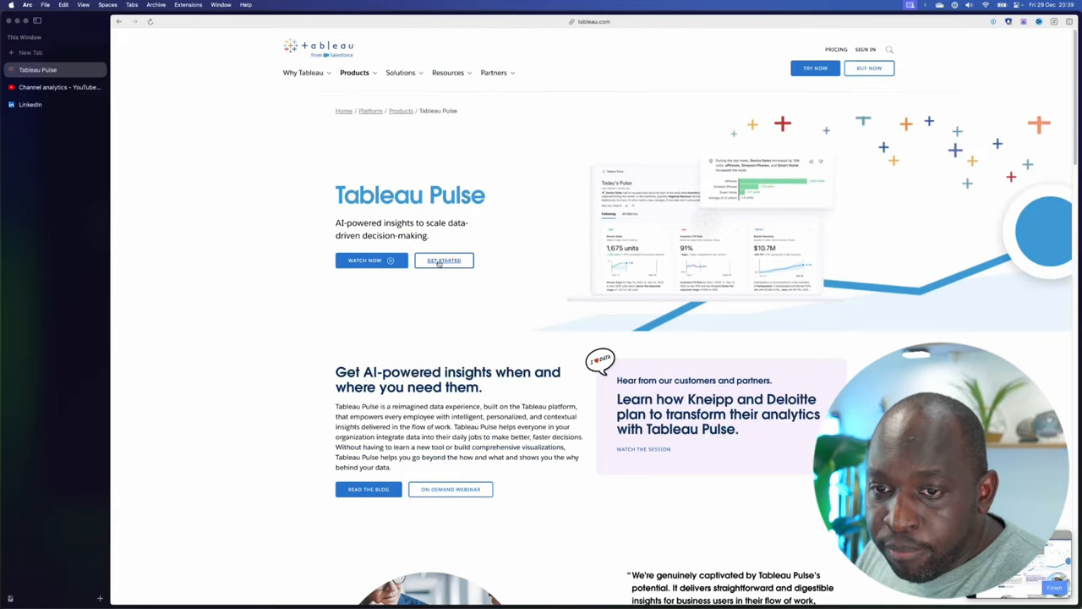
click(444, 260)
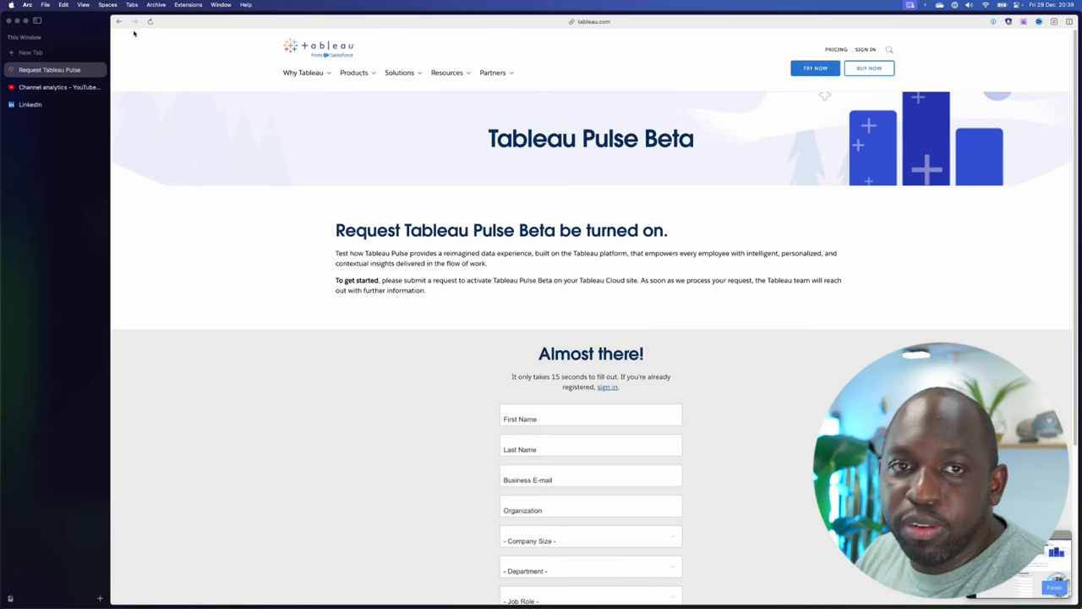
Leave the Beta request form and return to the Tableau Pulse product page
click(118, 21)
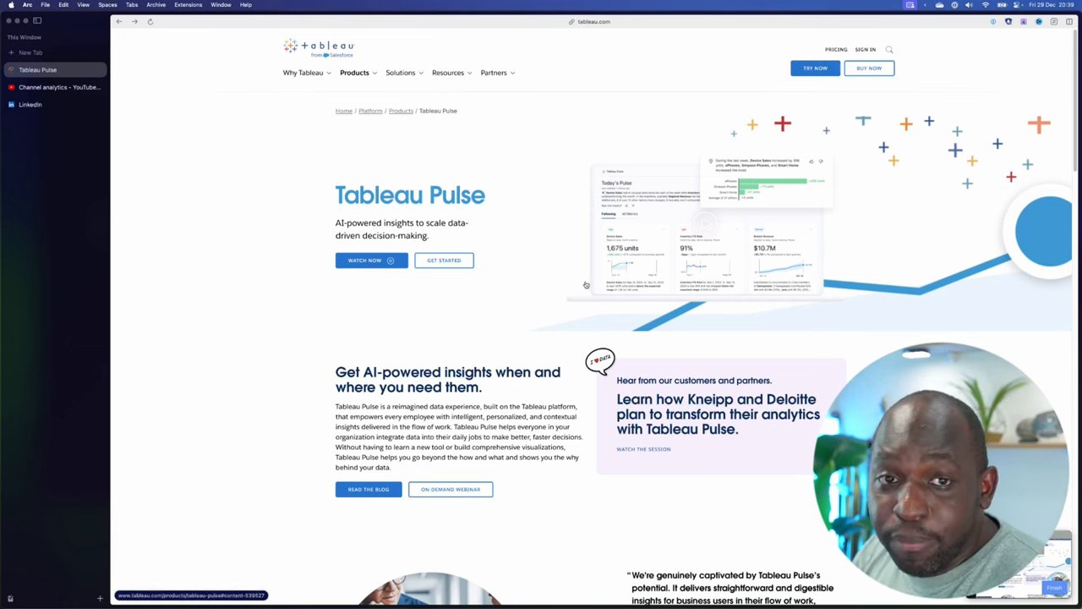
mouse_move(558, 268)
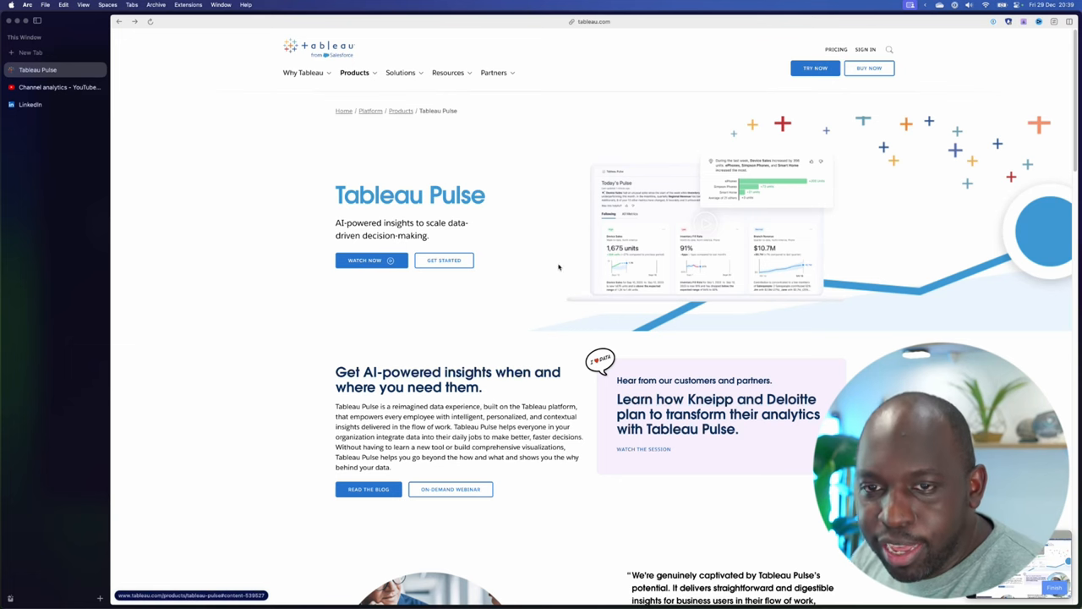
mouse_move(569, 268)
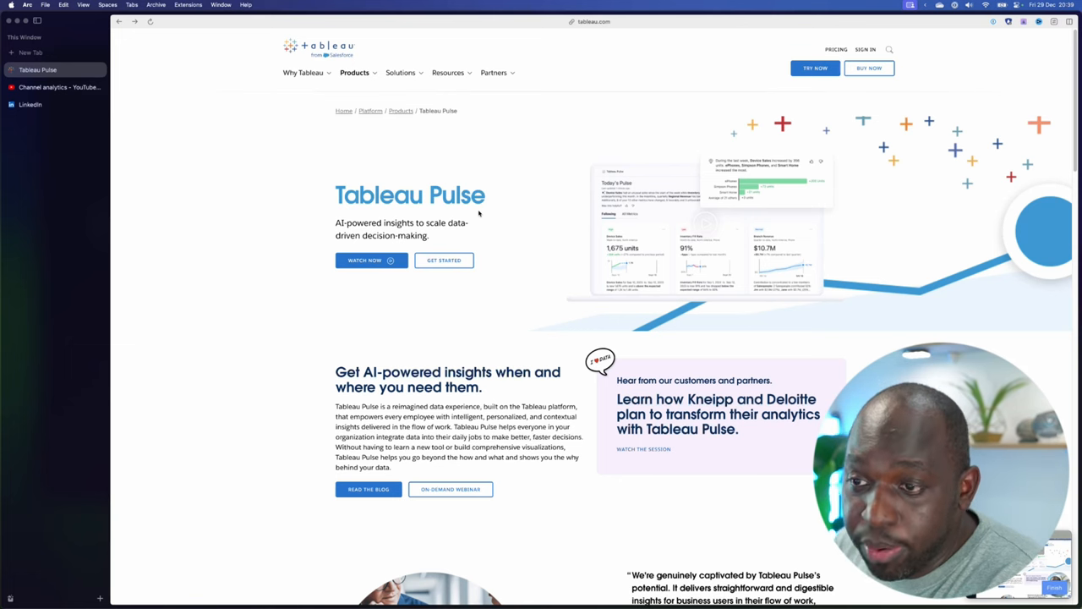
mouse_move(487, 167)
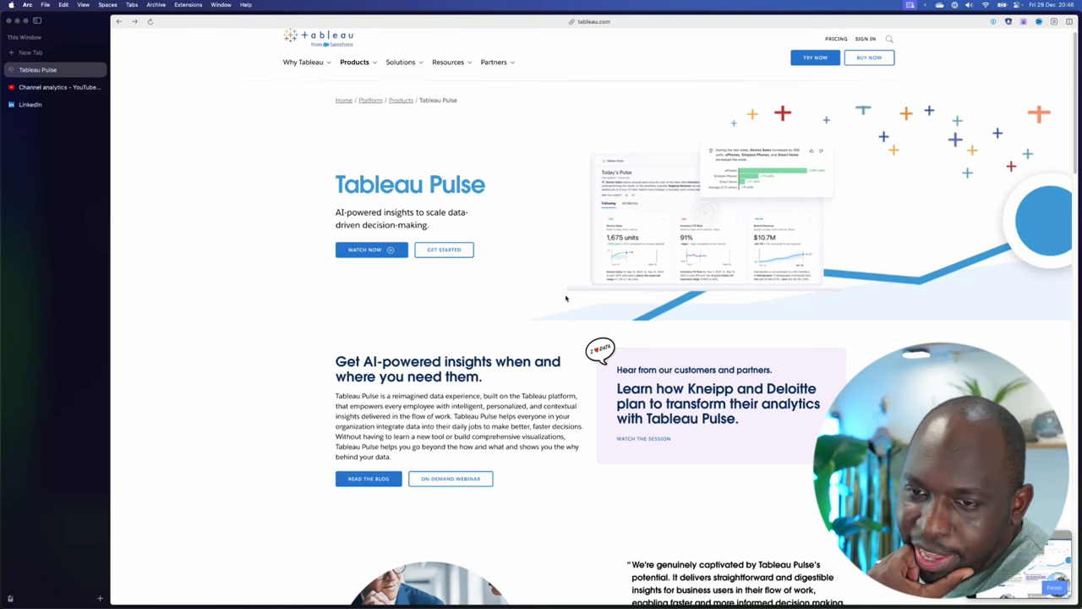
mouse_move(570, 296)
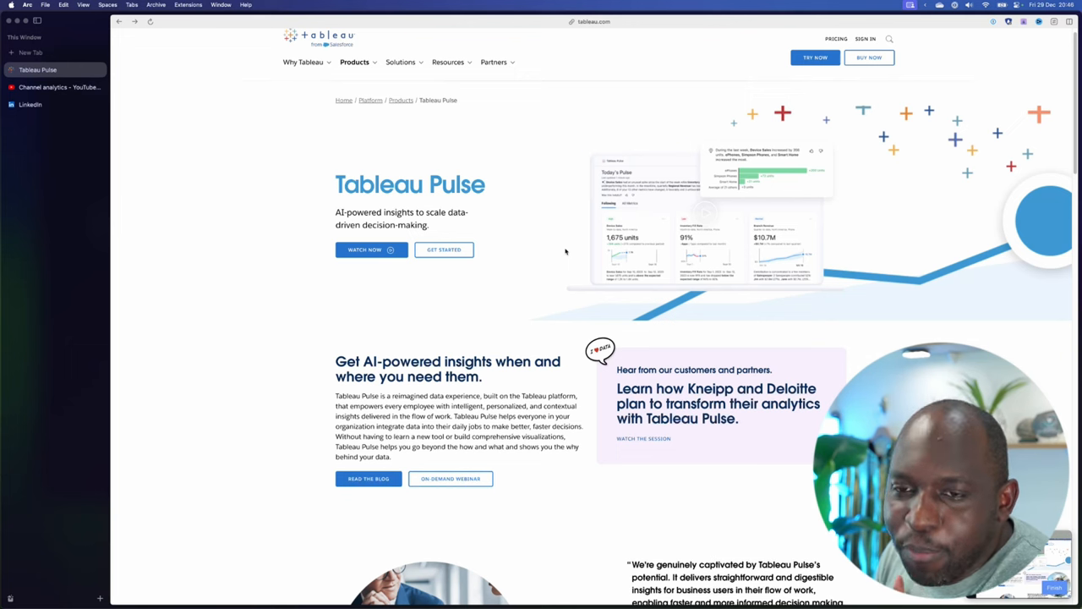
mouse_move(552, 227)
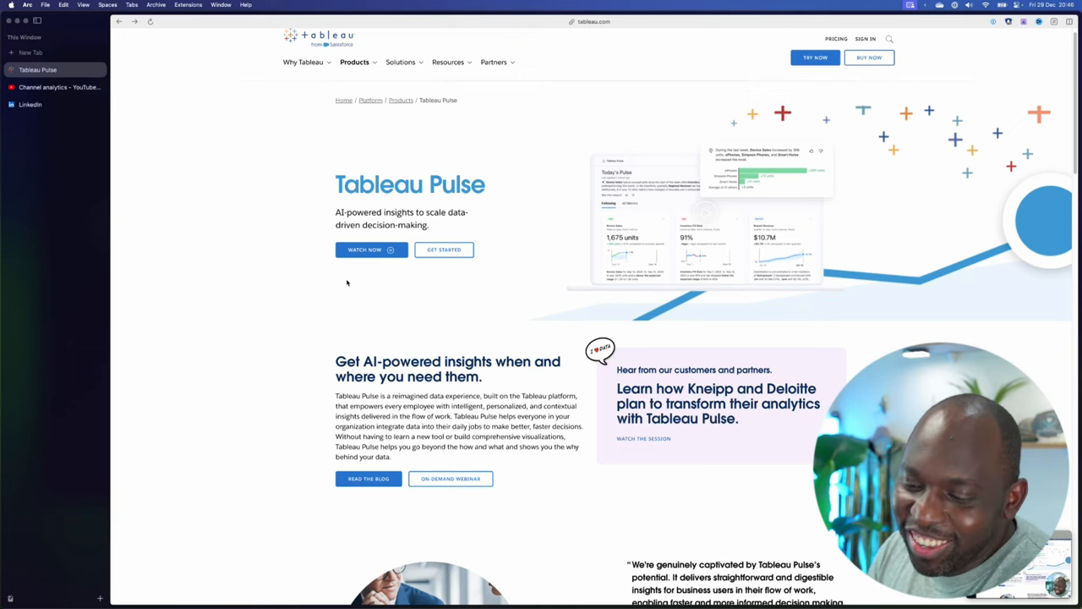
mouse_move(410, 269)
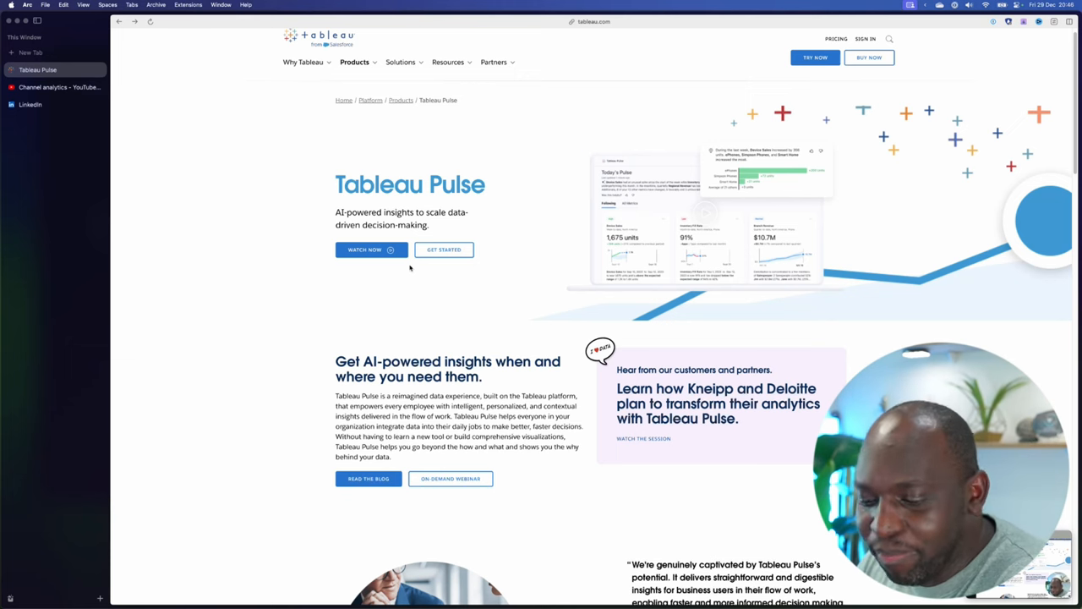
mouse_move(446, 273)
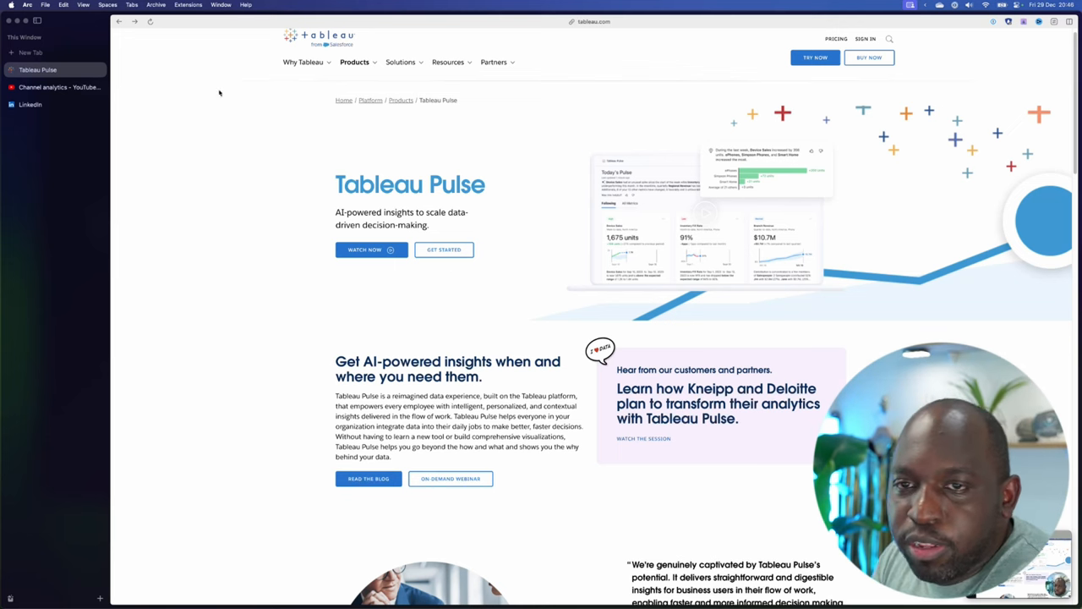
mouse_move(300, 383)
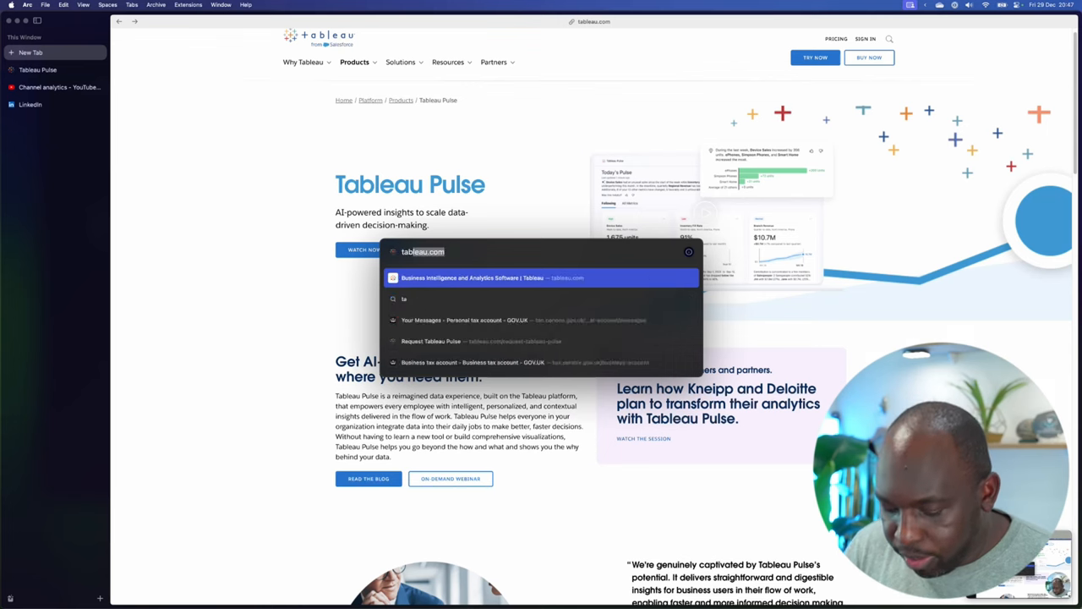
Google 'tableau ideas forum' and open the Tableau Community Ideas Viz result
text(tableau ideas)
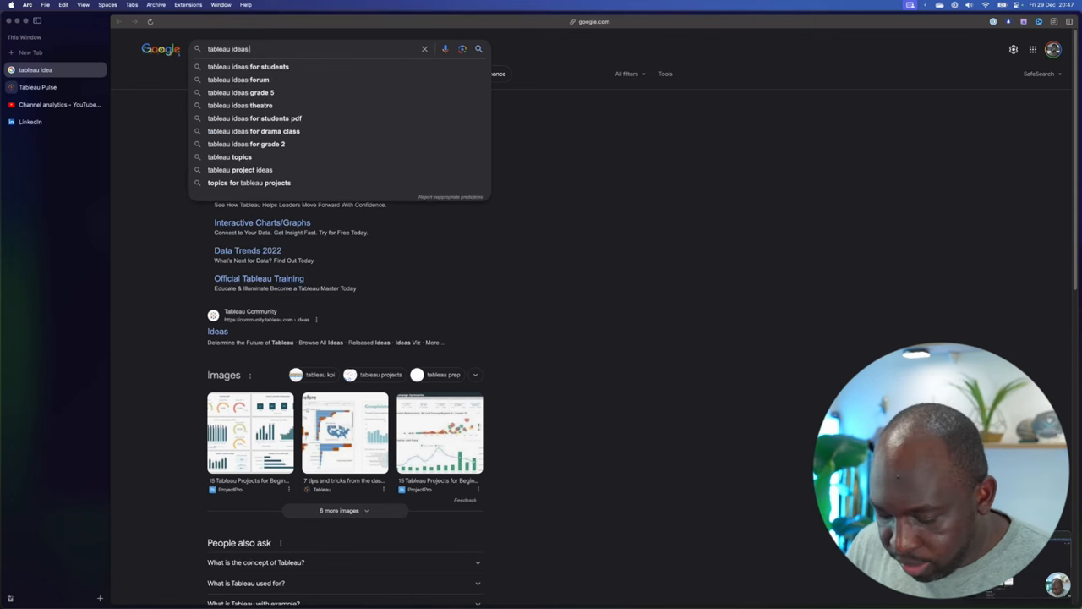
click(238, 79)
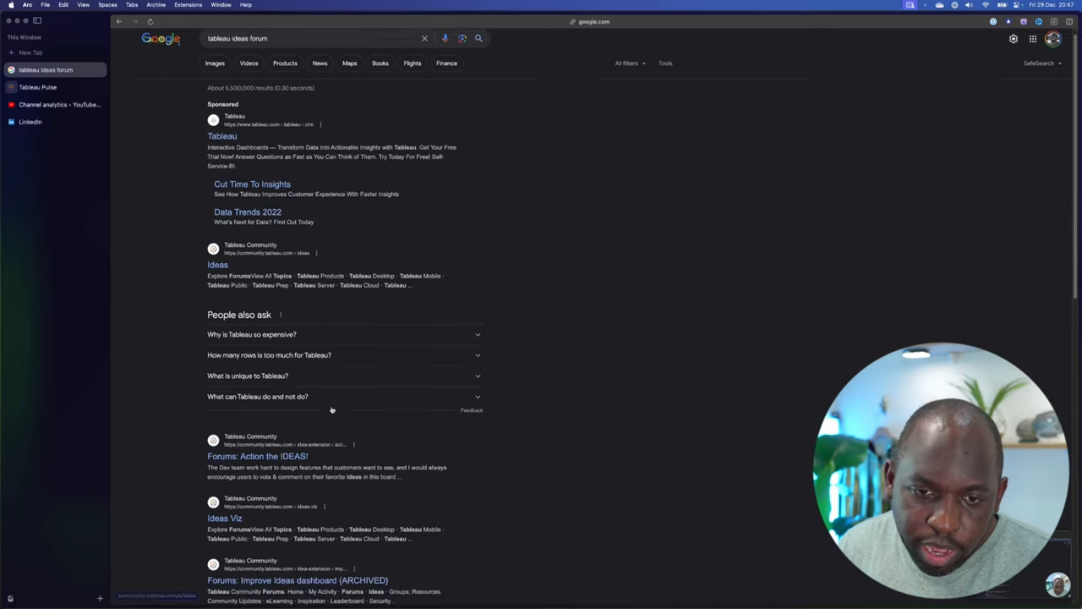
scroll(down, 3)
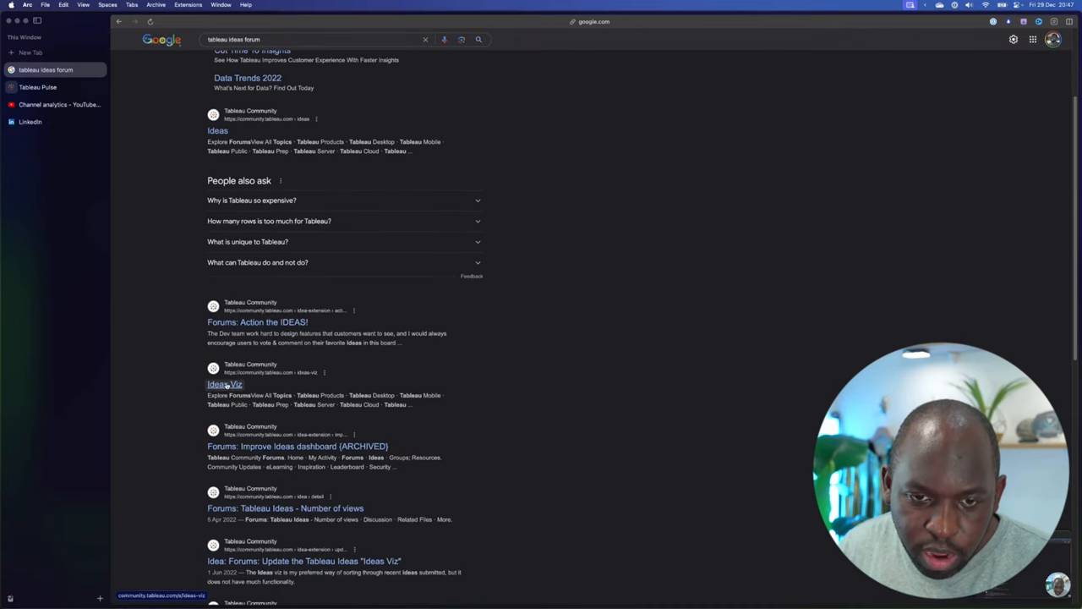
click(224, 384)
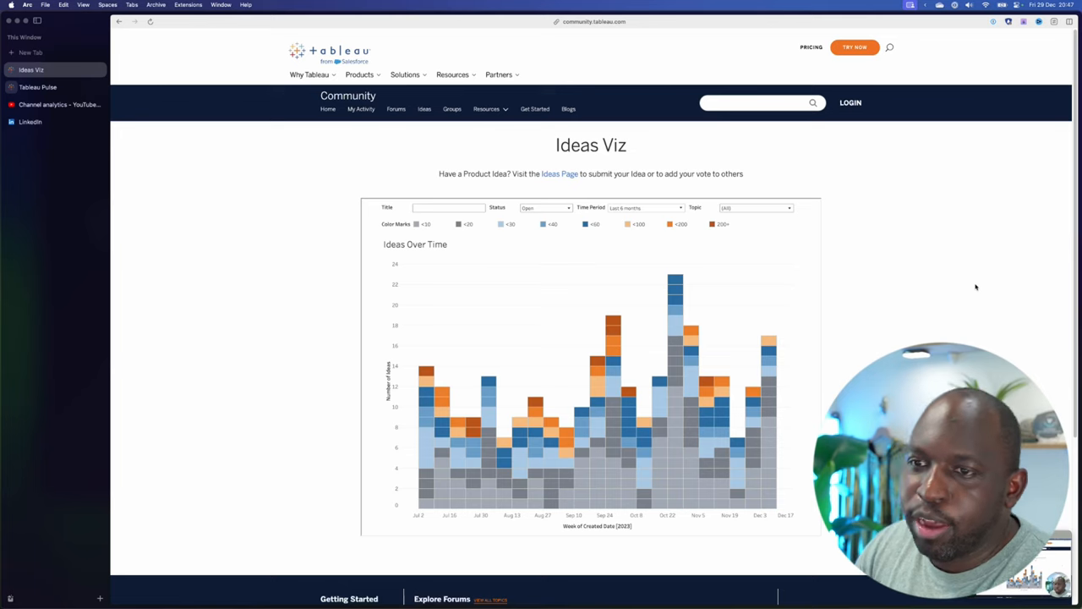
Go to the main Ideas page and search its list for 'published data sources'
scroll(down, 3)
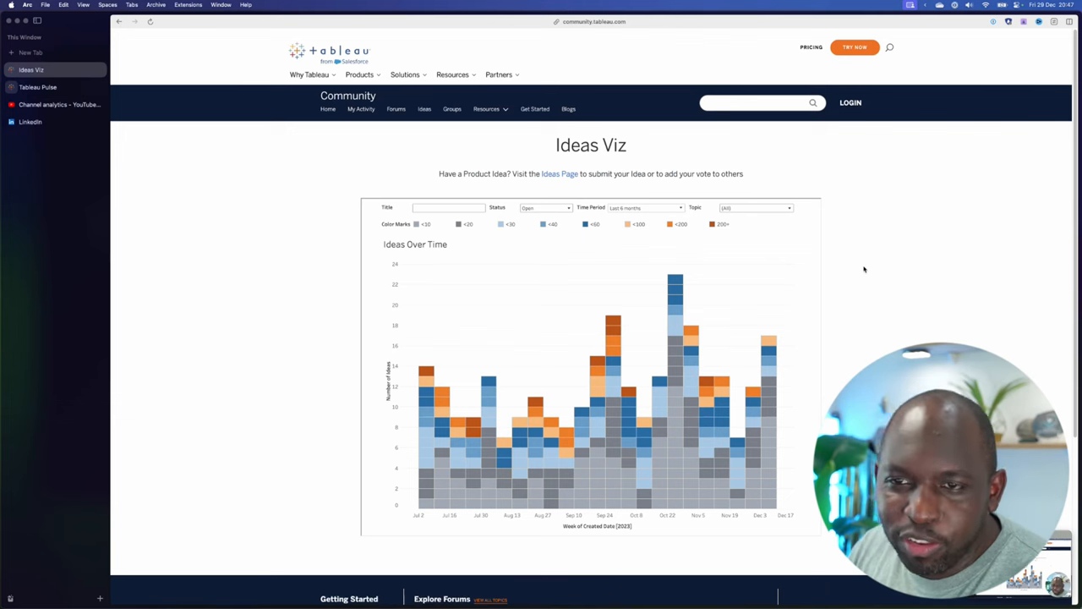
mouse_move(534, 223)
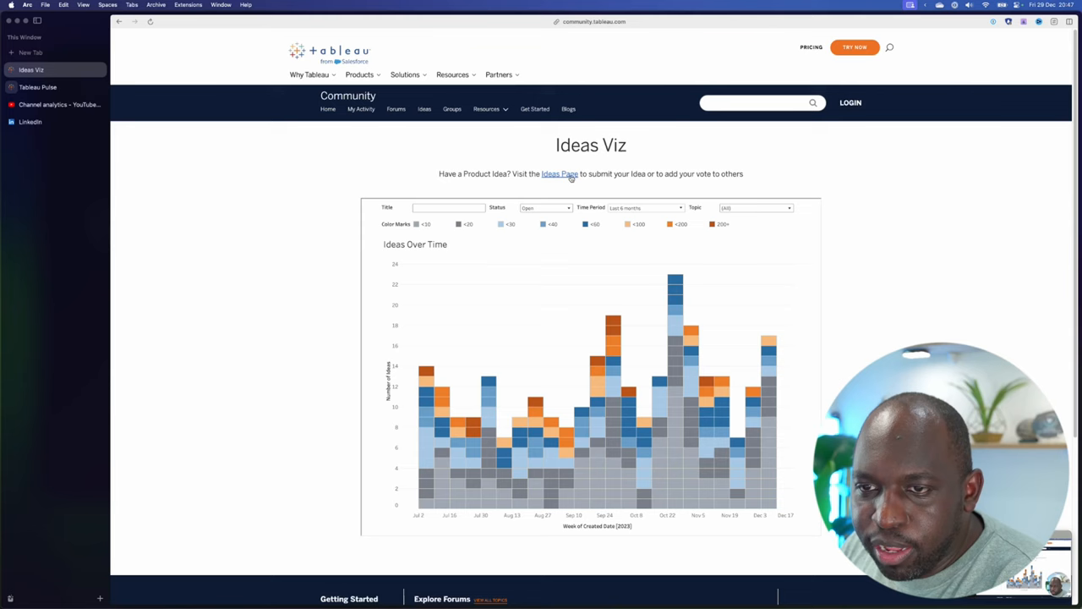
click(559, 173)
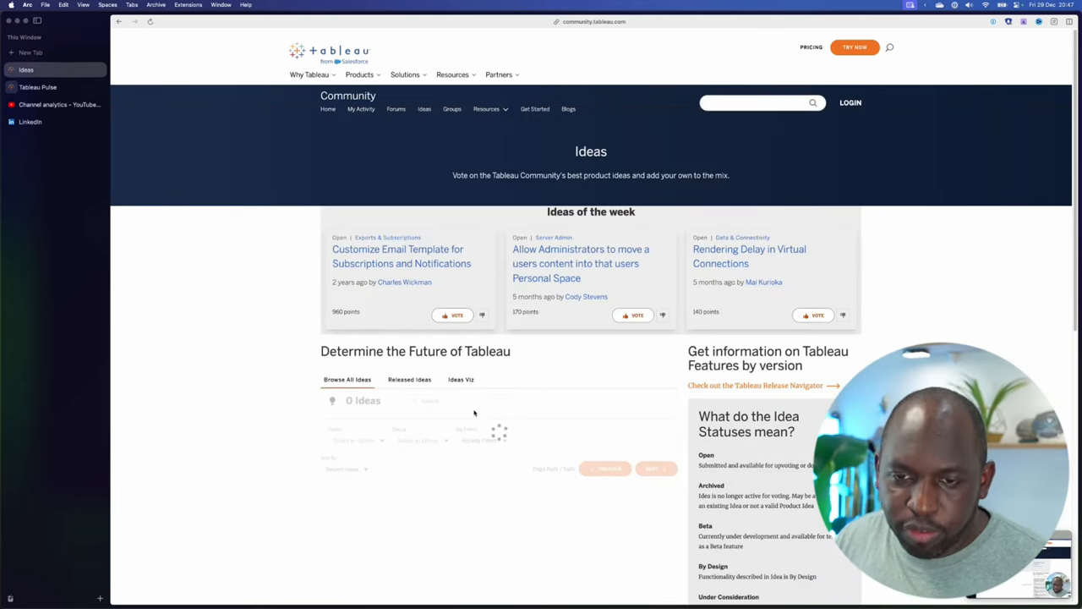
scroll(down, 3)
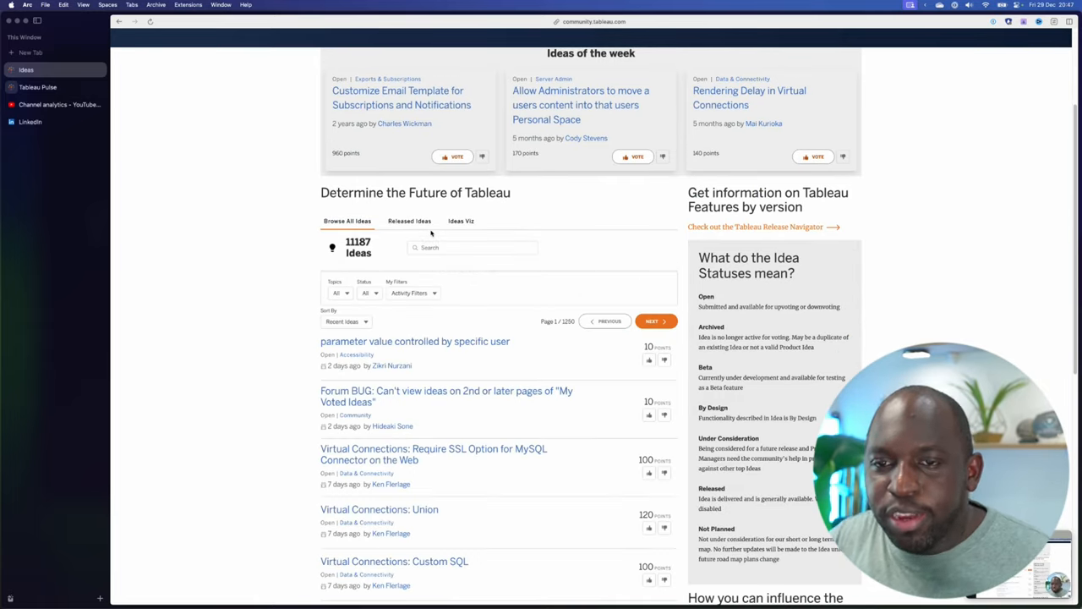
click(472, 247)
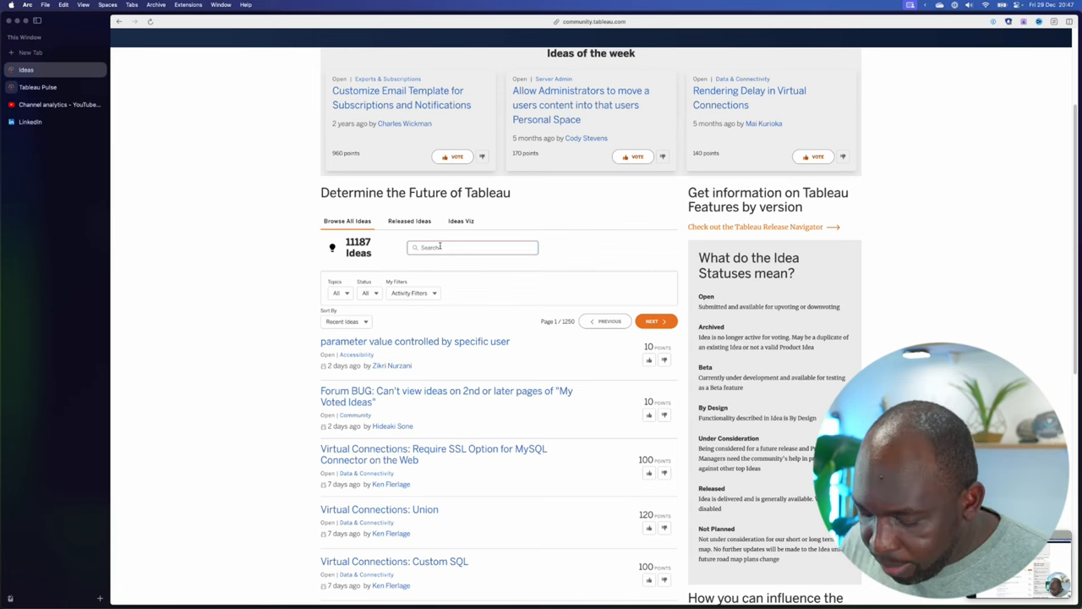
text(published data sources)
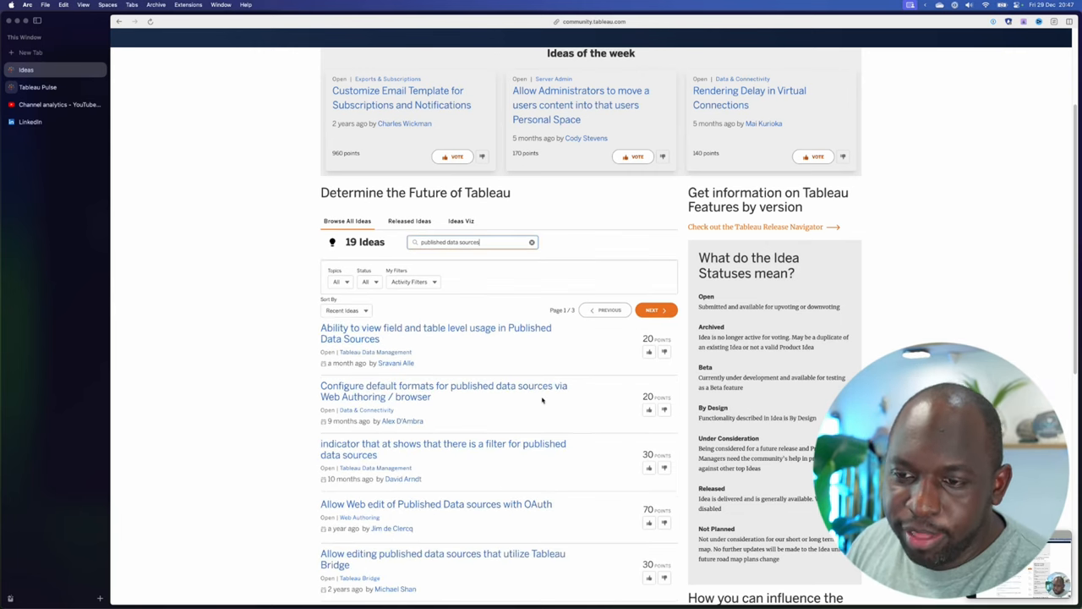
mouse_move(587, 380)
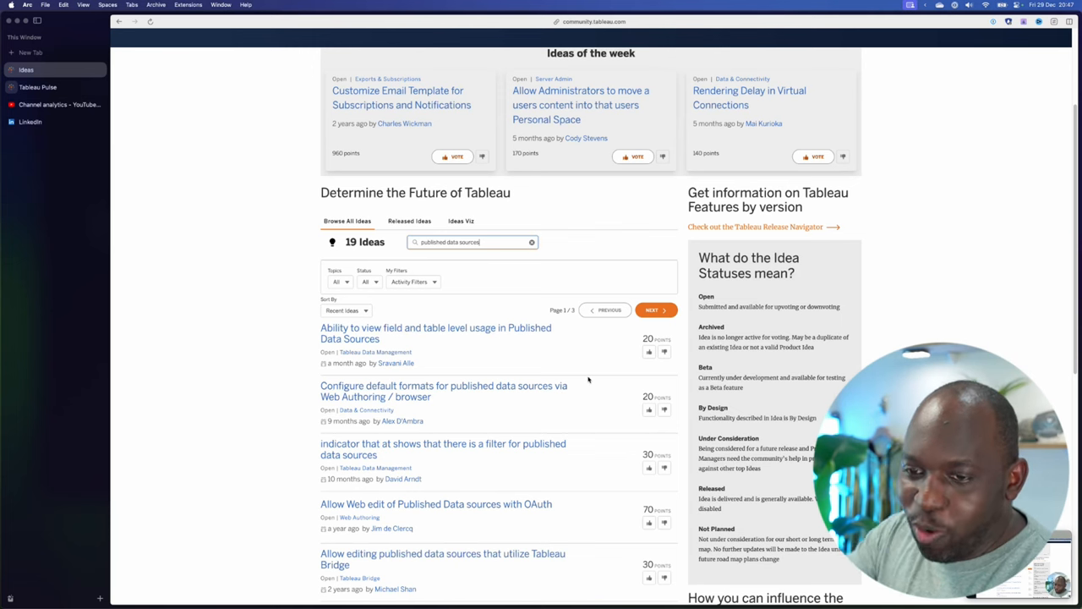
mouse_move(423, 288)
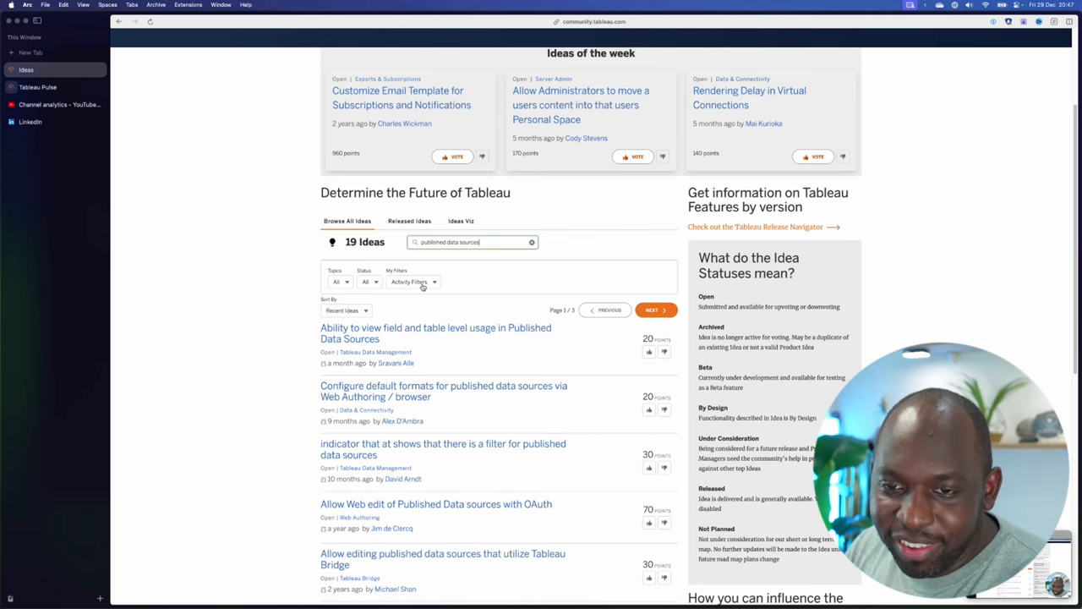
Filter to Open status, sort by Popular Ideas, then set status back to All
click(370, 282)
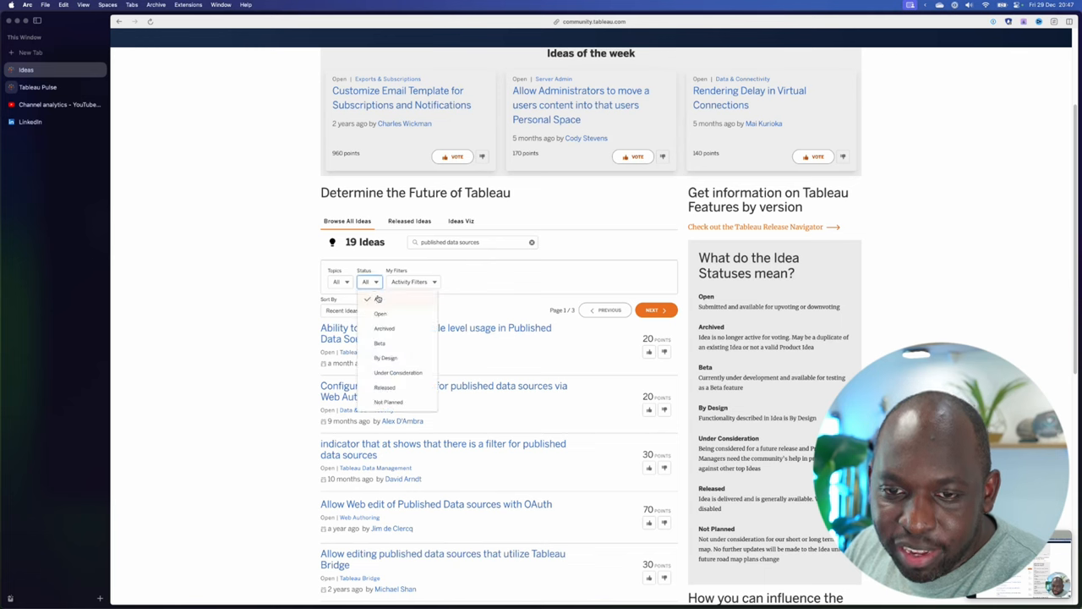
mouse_move(410, 319)
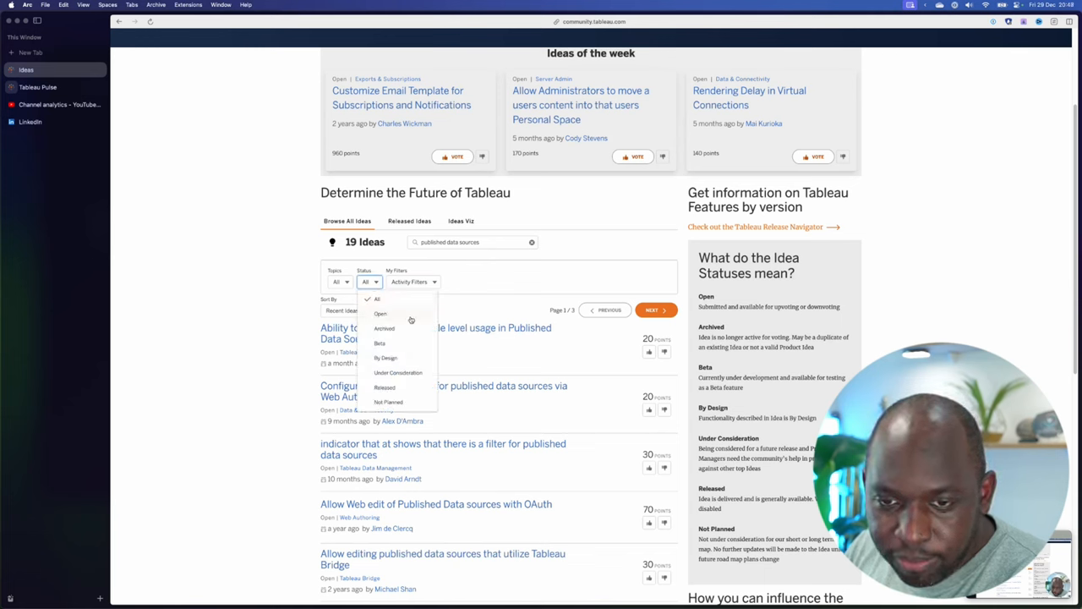
click(380, 313)
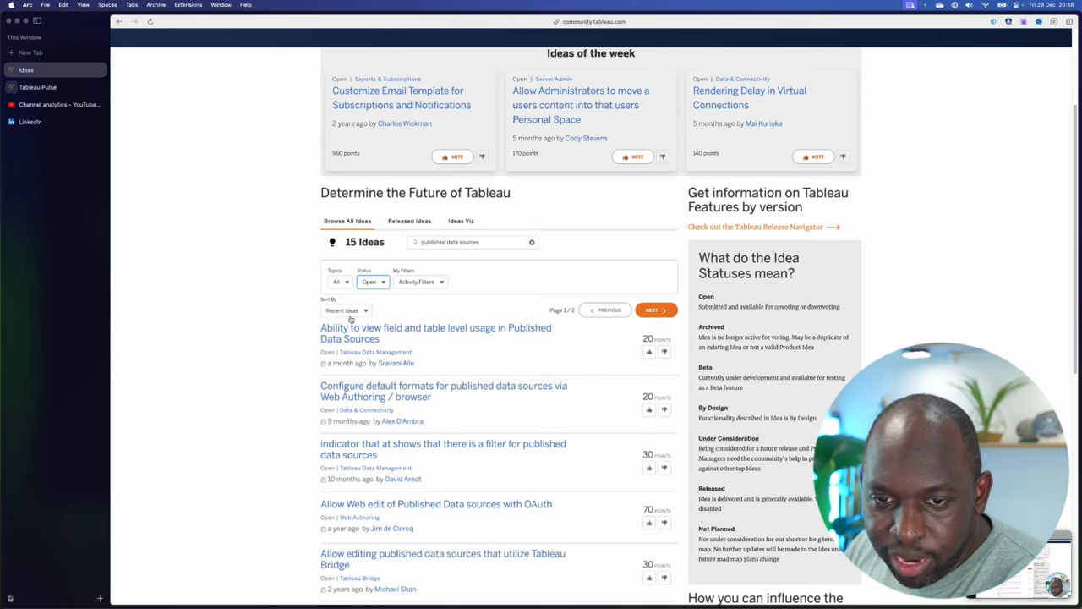
click(345, 311)
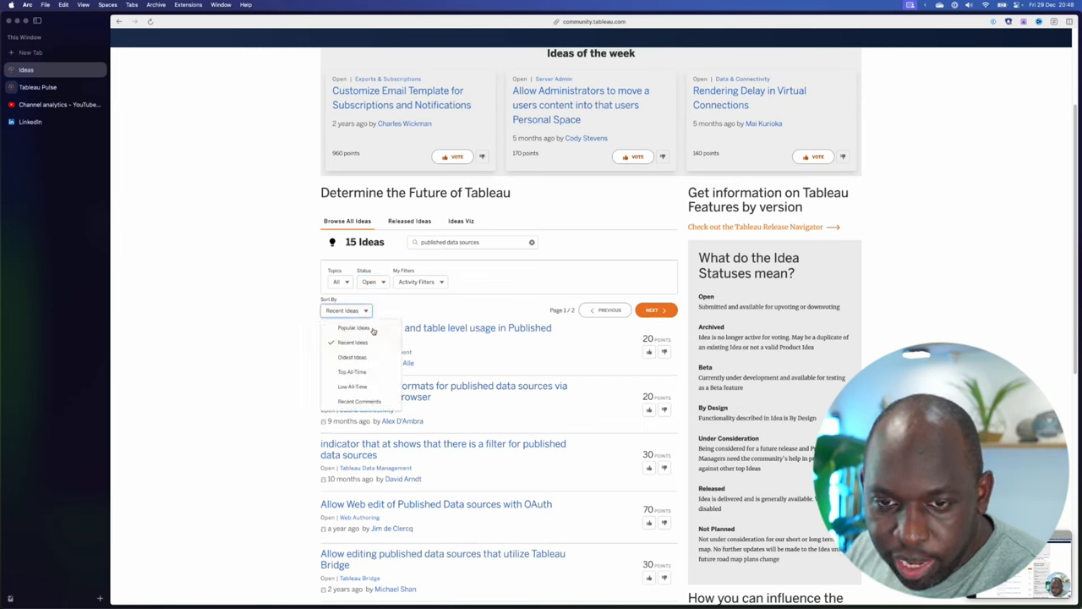
click(353, 328)
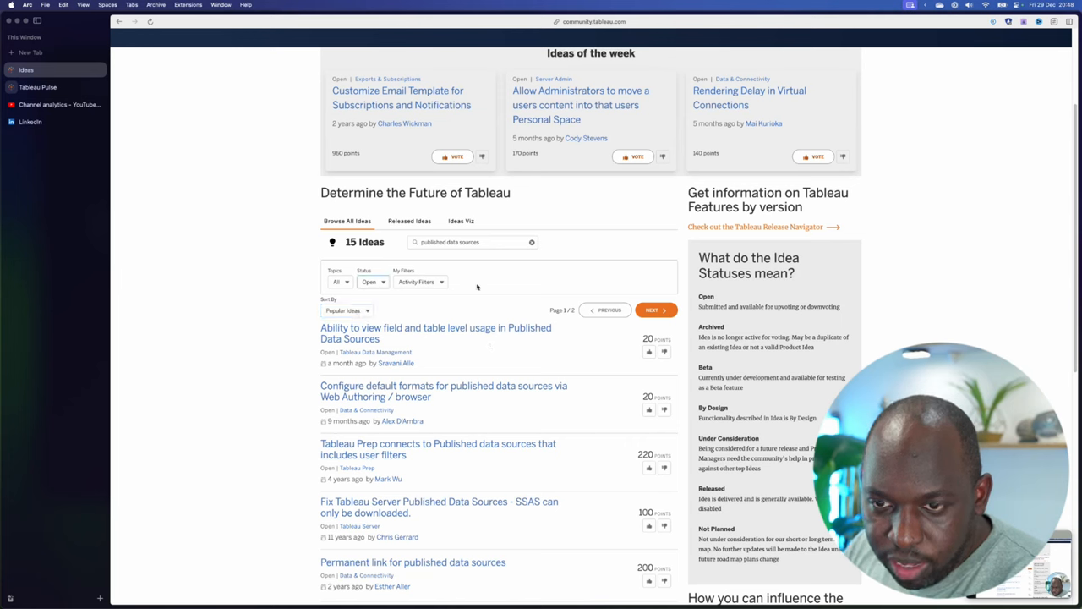
click(656, 310)
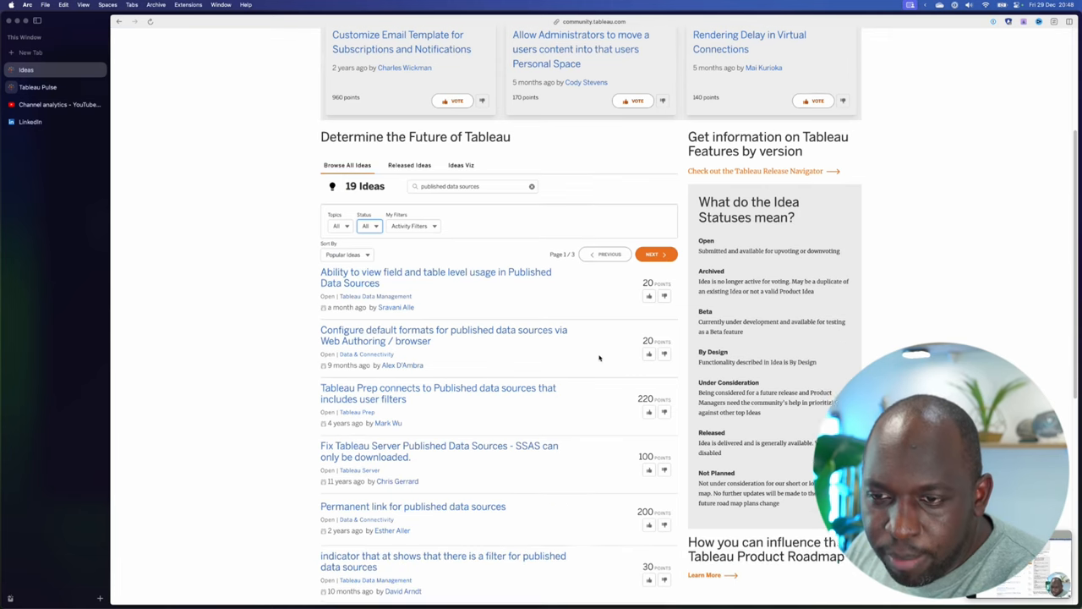
Scroll through the 12 'published datasource' ideas and back to the top
scroll(up, 3)
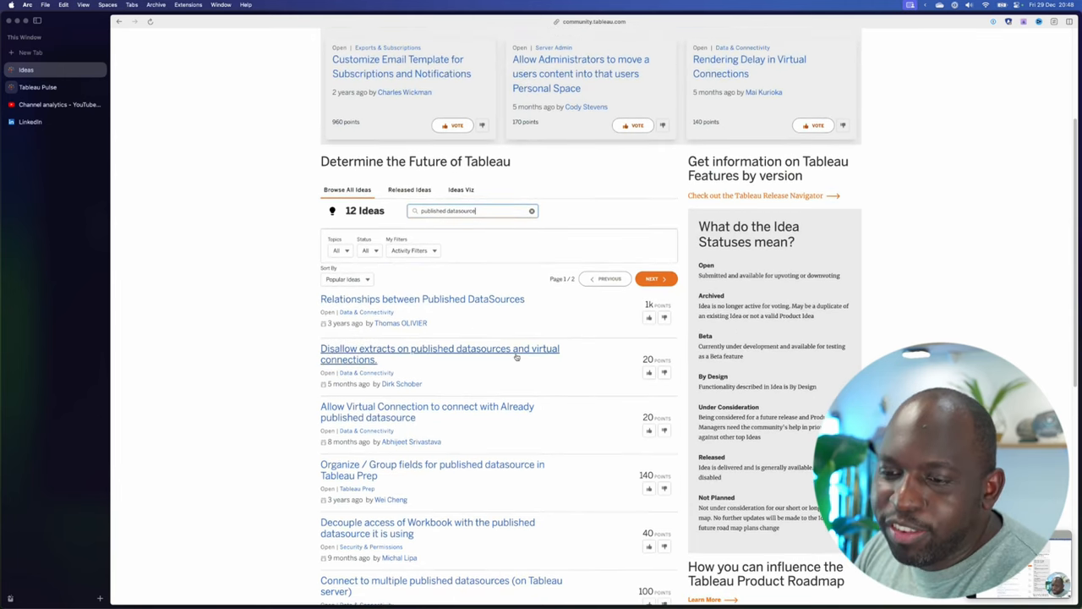
scroll(down, 3)
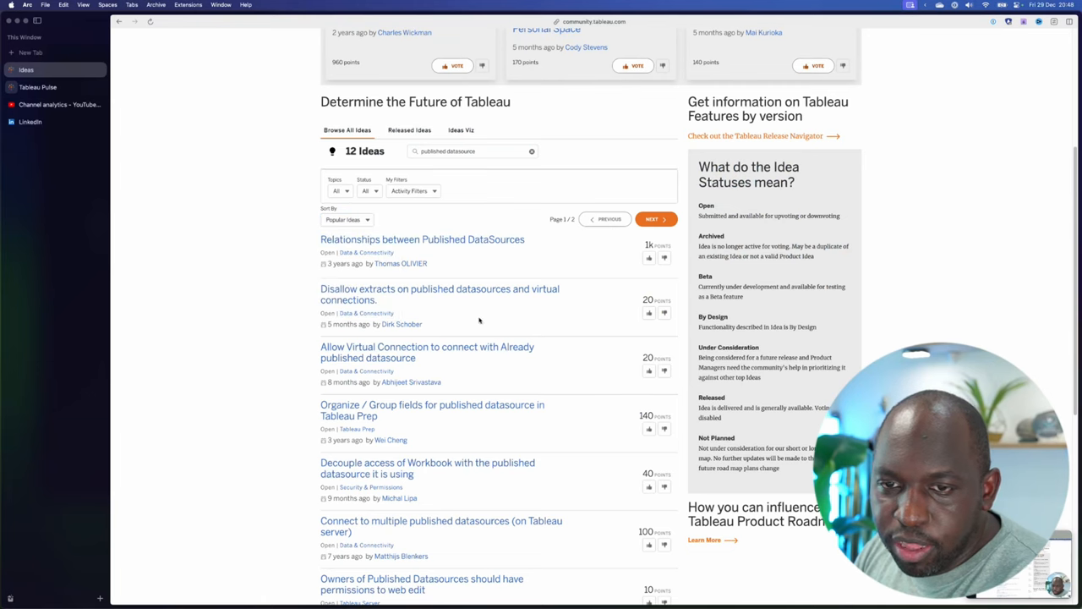
scroll(down, 3)
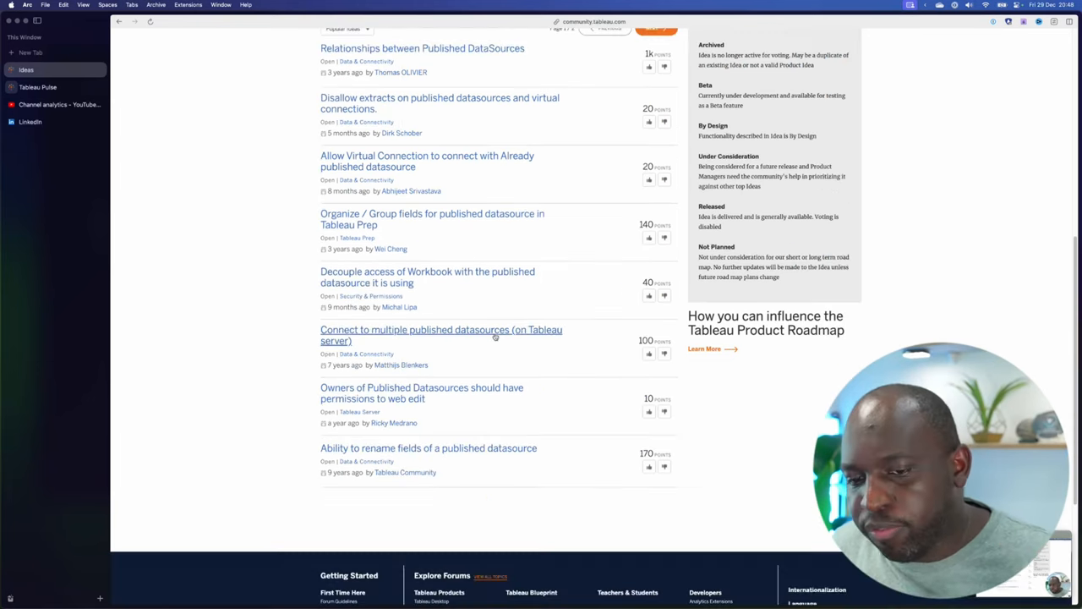
scroll(up, 3)
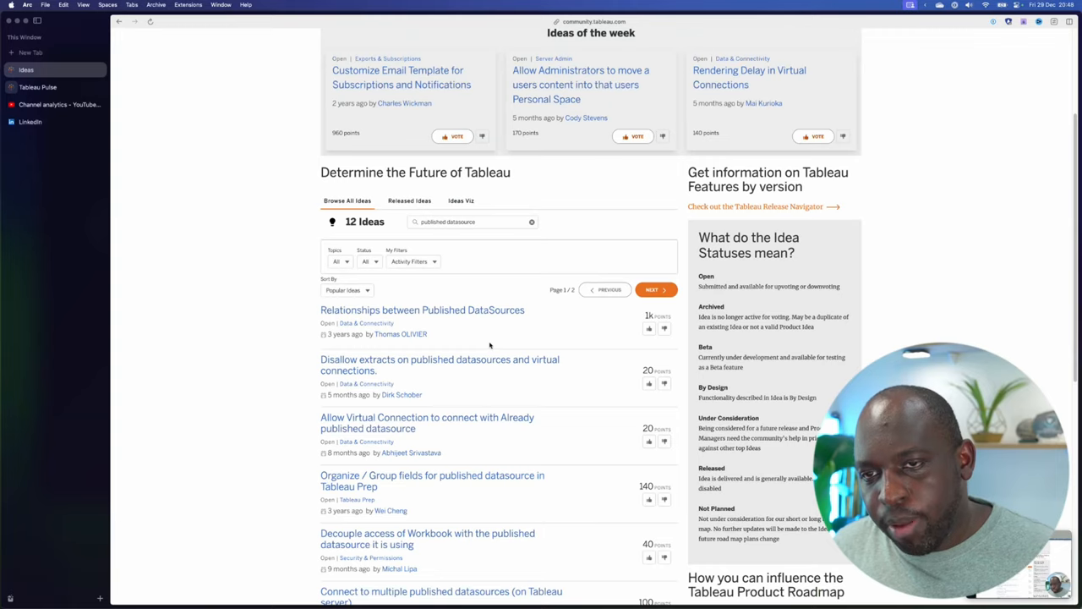
scroll(down, 3)
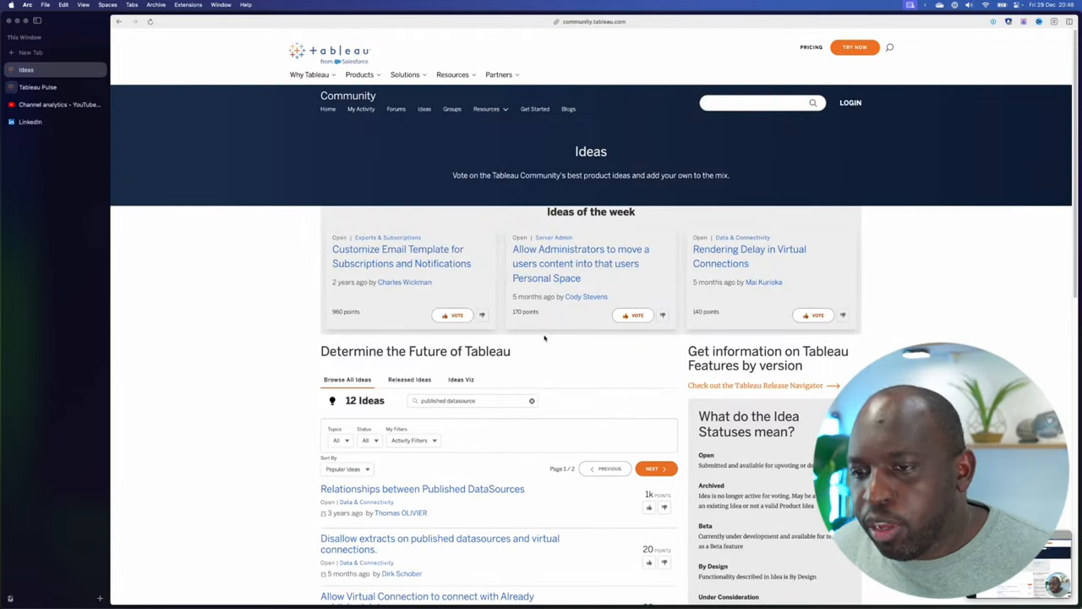
mouse_move(539, 328)
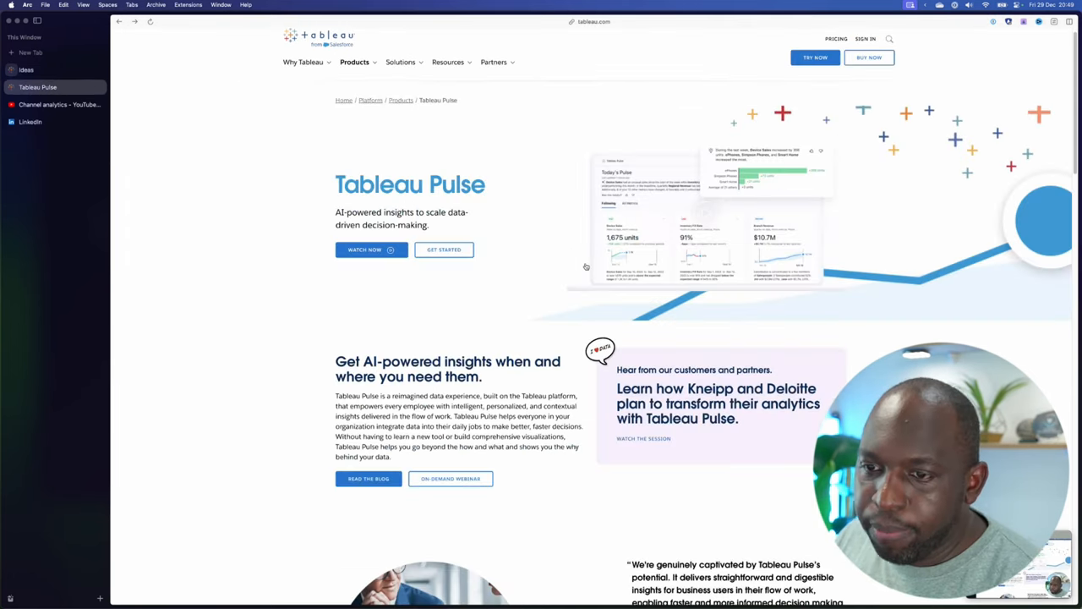
Show the Bear note's extra formatting options to reach Strikethrough for the agenda lines
scroll(down, 3)
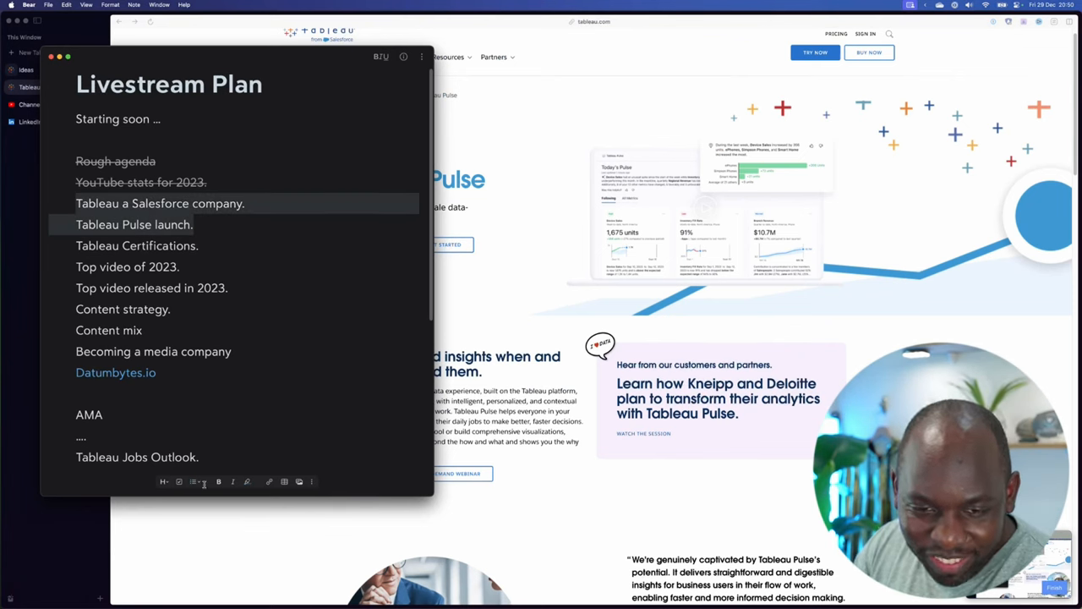
click(311, 481)
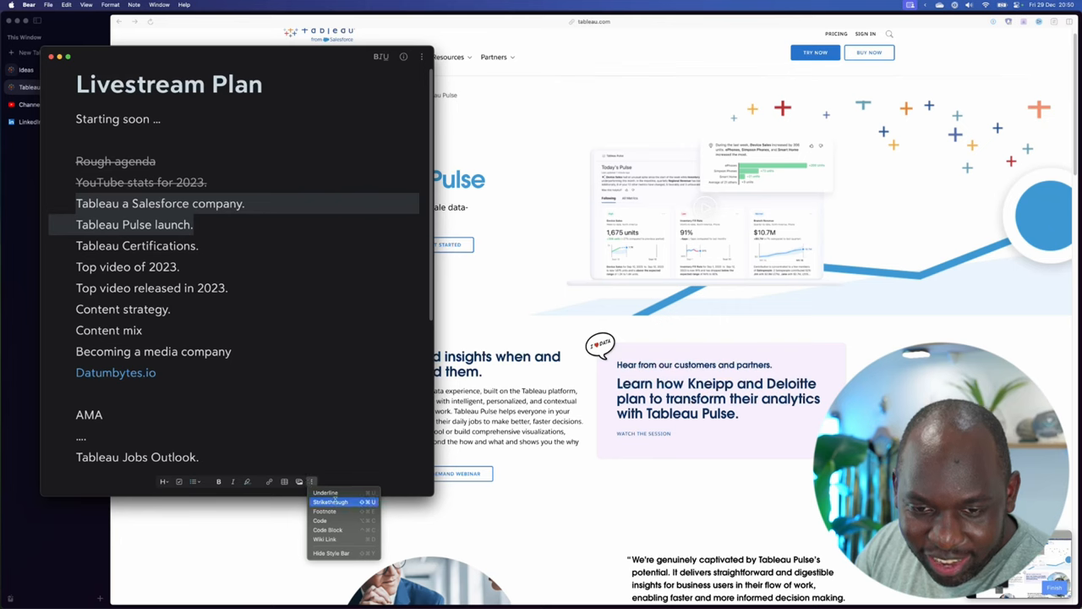